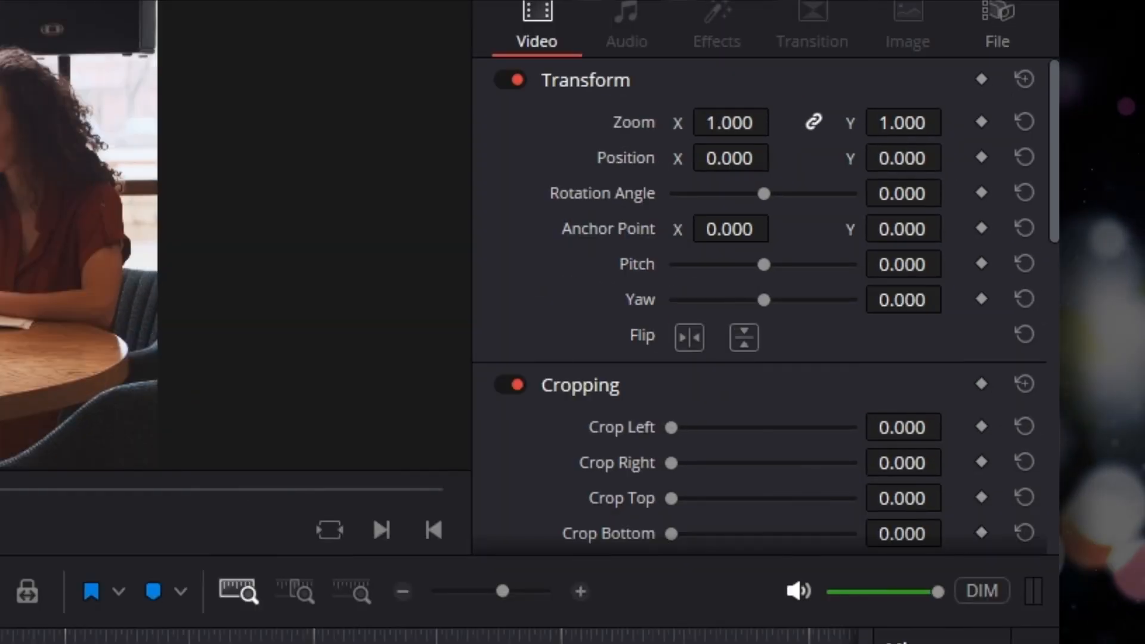
# Step: Begin editing the Crop Top value on the adjustment clip, currently 0.000
pyautogui.scroll(-3)
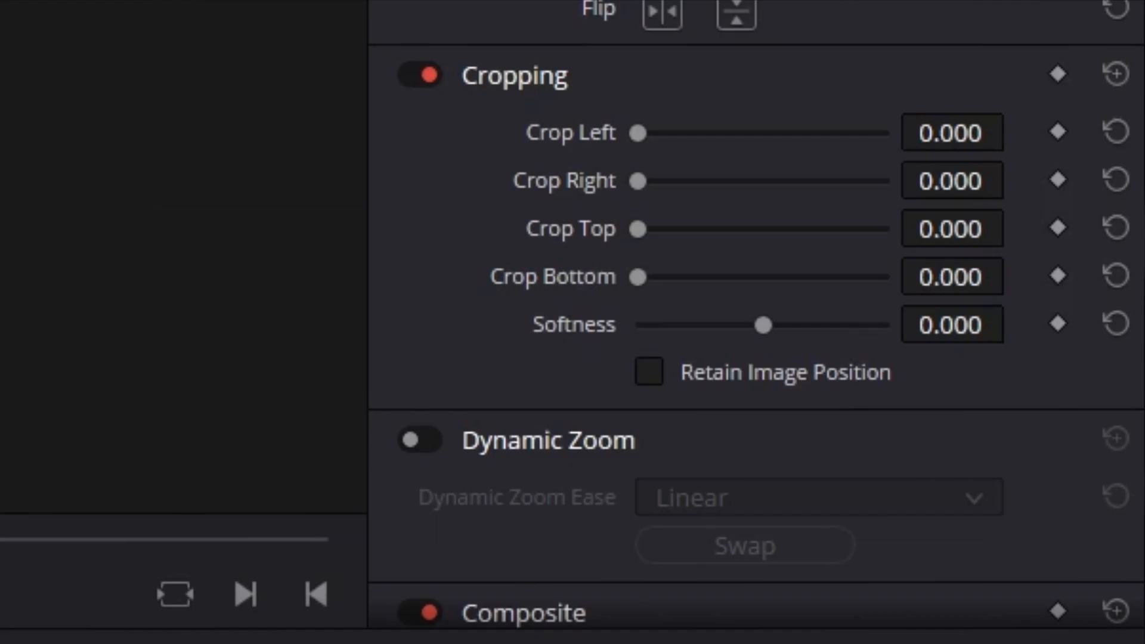
pyautogui.moveTo(1070, 259)
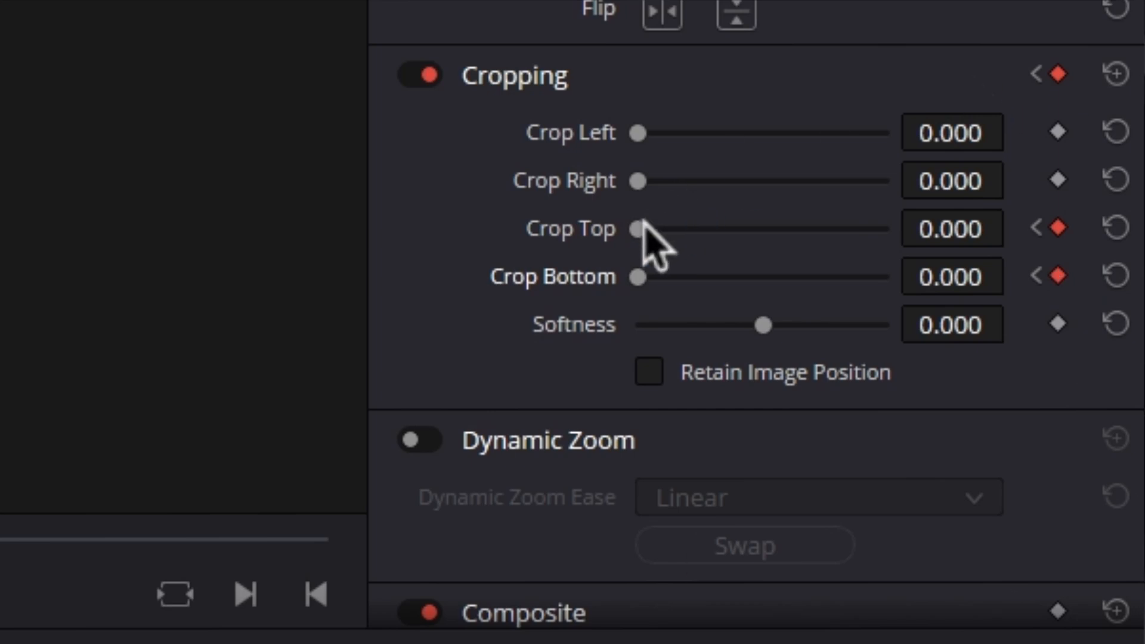
pyautogui.moveTo(909, 282)
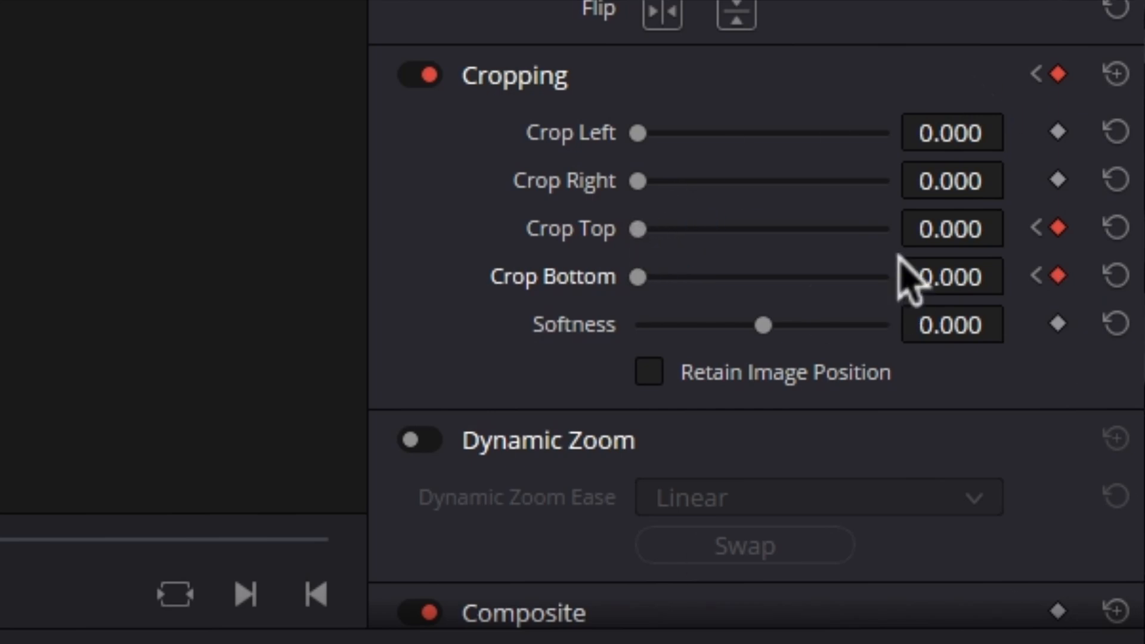
pyautogui.click(951, 229)
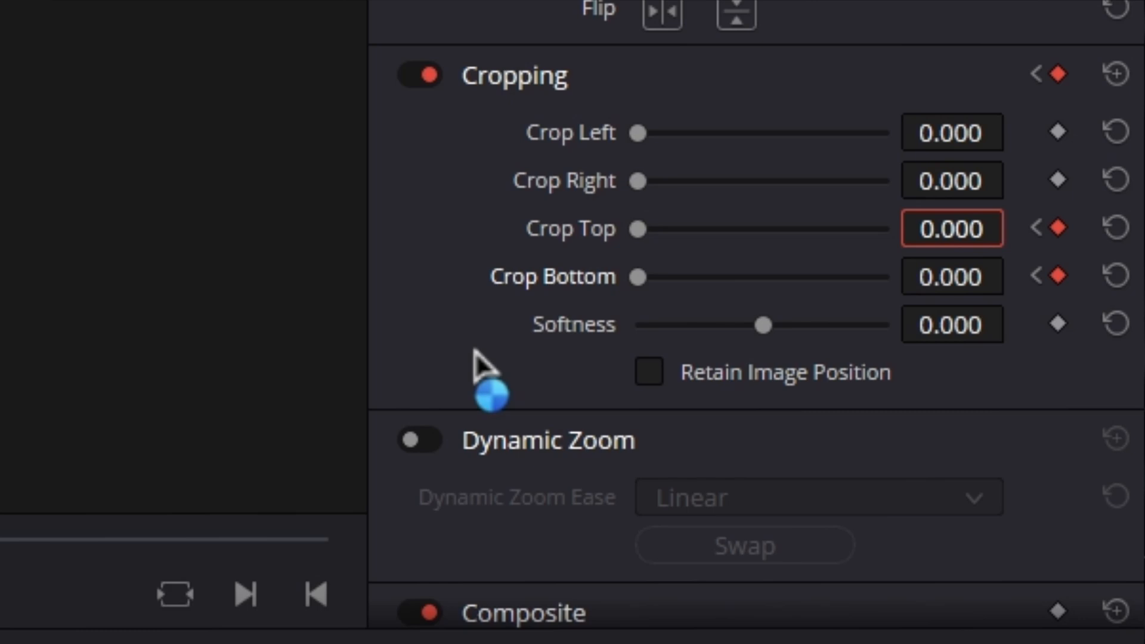